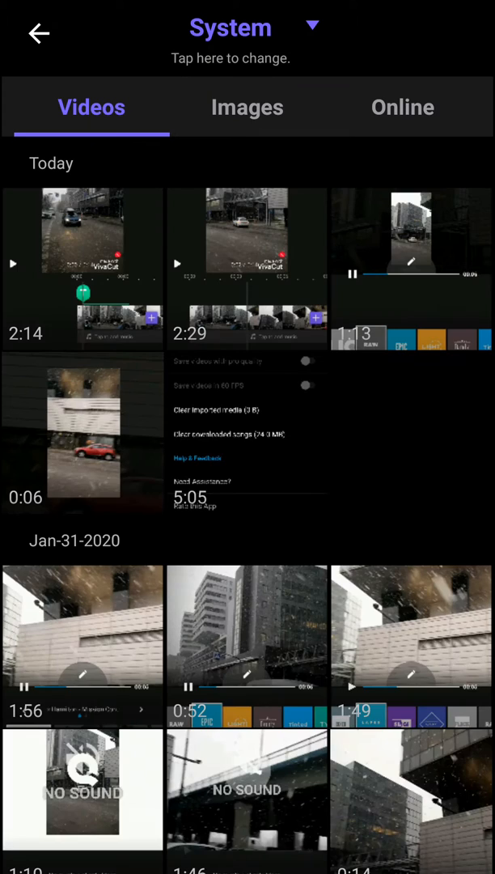
# Step: Scroll the video gallery while placing the potted-plant overlay on the snowy street clip
pyautogui.scroll(-3)
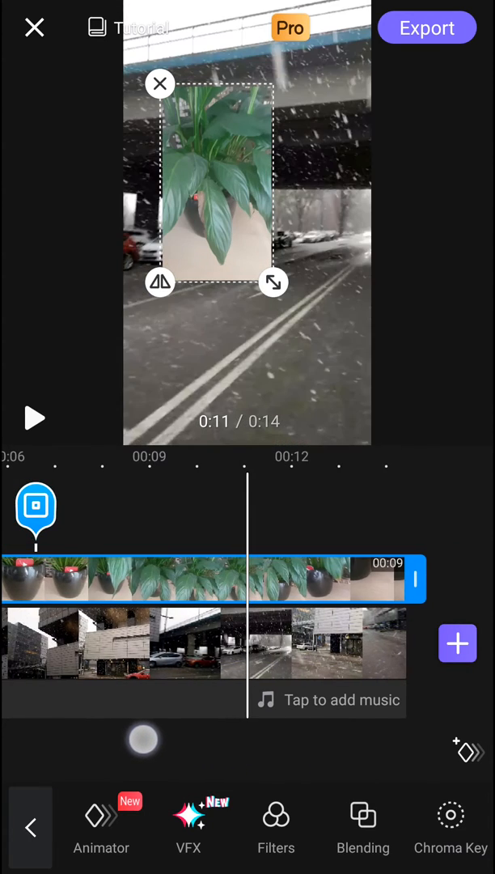
# Step: Apply chroma key to the plant overlay, sampling the green leaves as the key colour
pyautogui.click(451, 825)
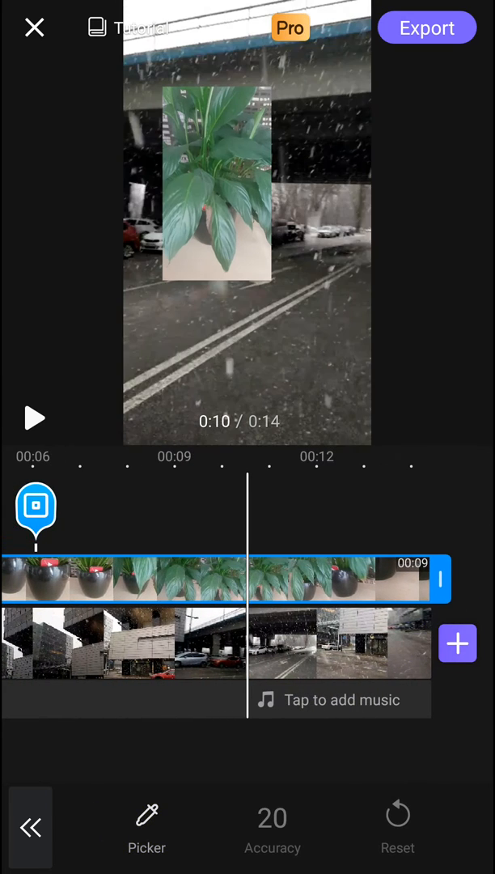
pyautogui.click(147, 818)
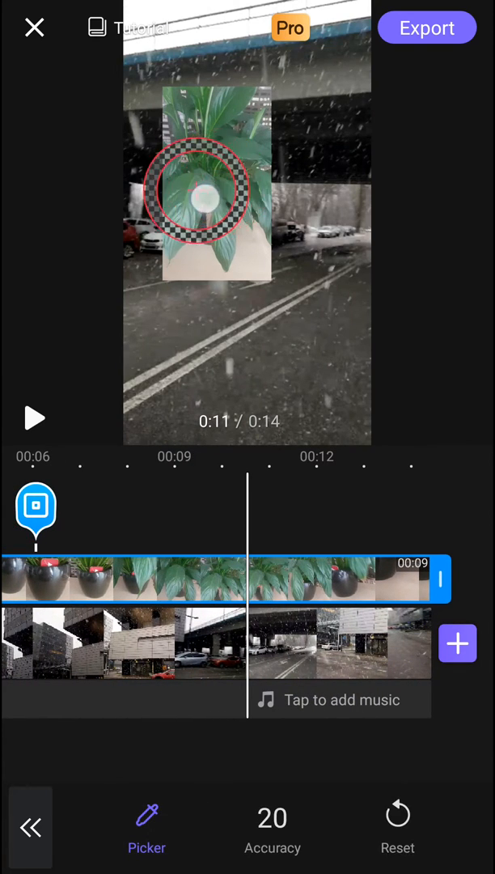
pyautogui.moveTo(194, 190); pyautogui.dragTo(198, 190)
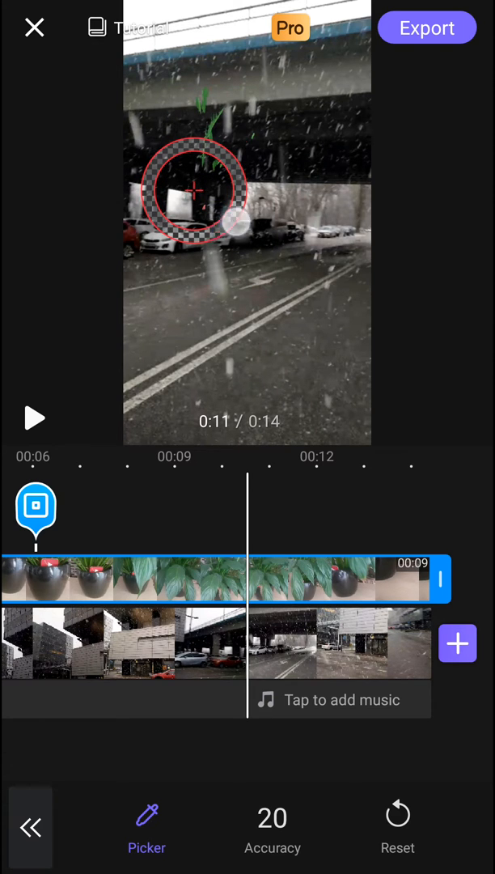
pyautogui.moveTo(195, 188); pyautogui.dragTo(212, 188)
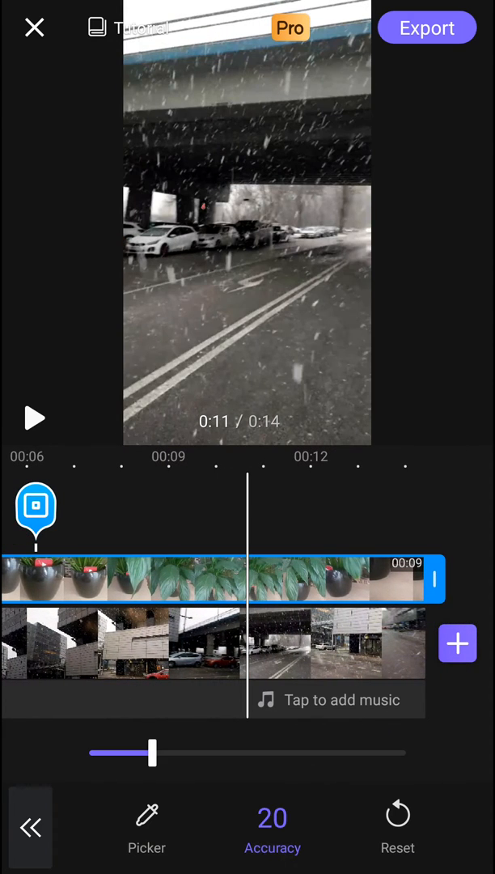
# Step: Drag chroma key accuracy to 0, try 13 and 7, then return it to 0
pyautogui.moveTo(152, 752); pyautogui.dragTo(88, 752)
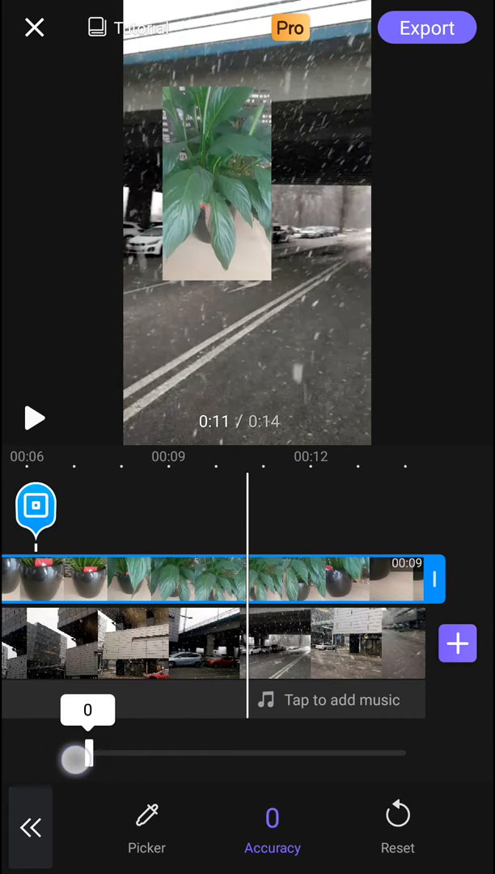
pyautogui.moveTo(79, 755); pyautogui.dragTo(134, 755)
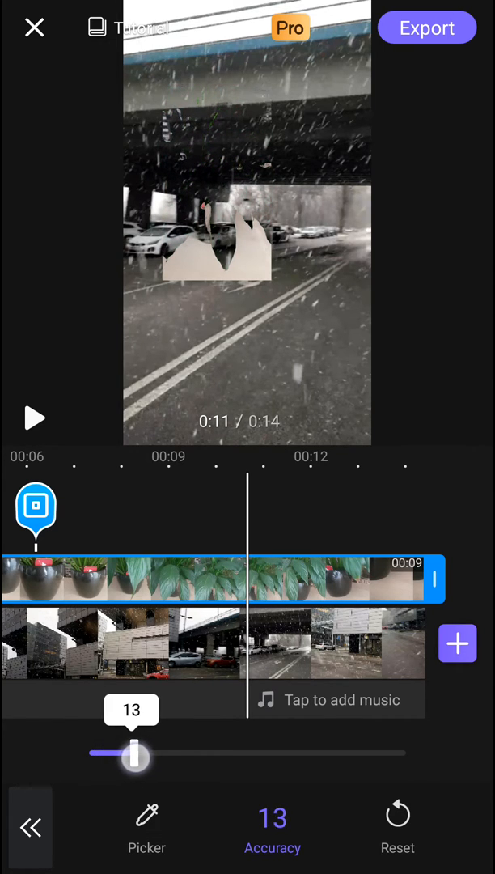
pyautogui.moveTo(135, 754); pyautogui.dragTo(111, 754)
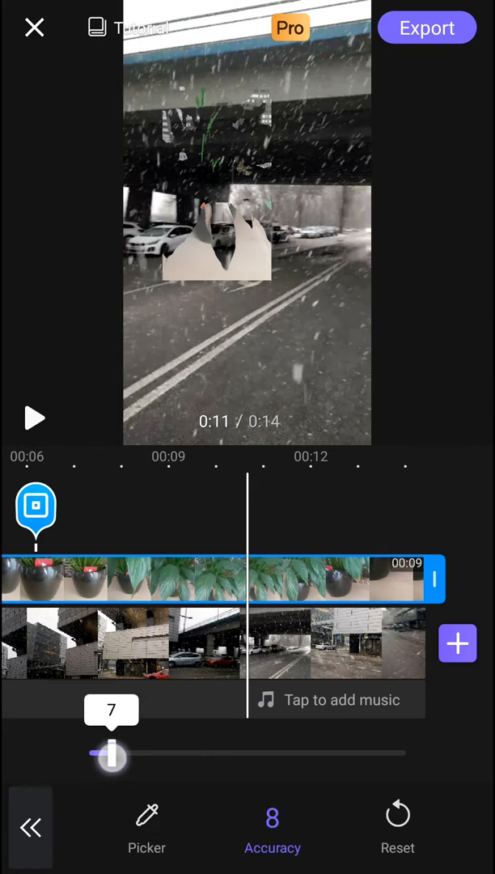
pyautogui.moveTo(110, 754); pyautogui.dragTo(89, 754)
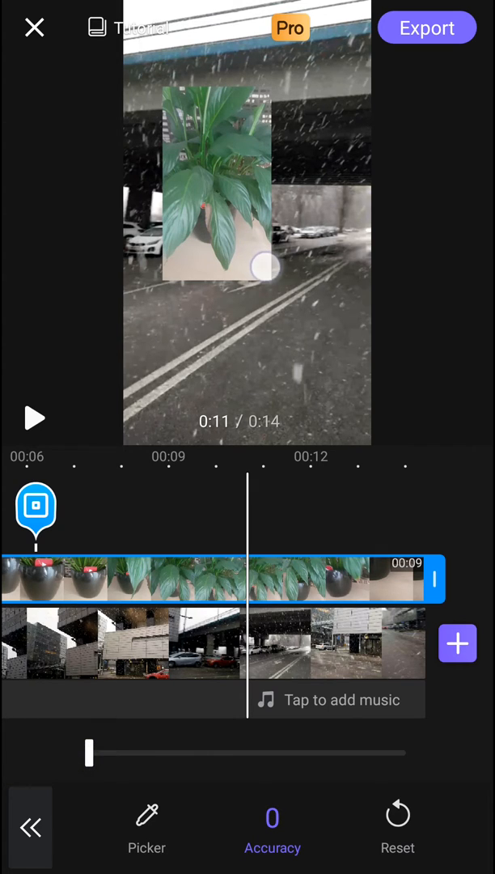
pyautogui.click(215, 186)
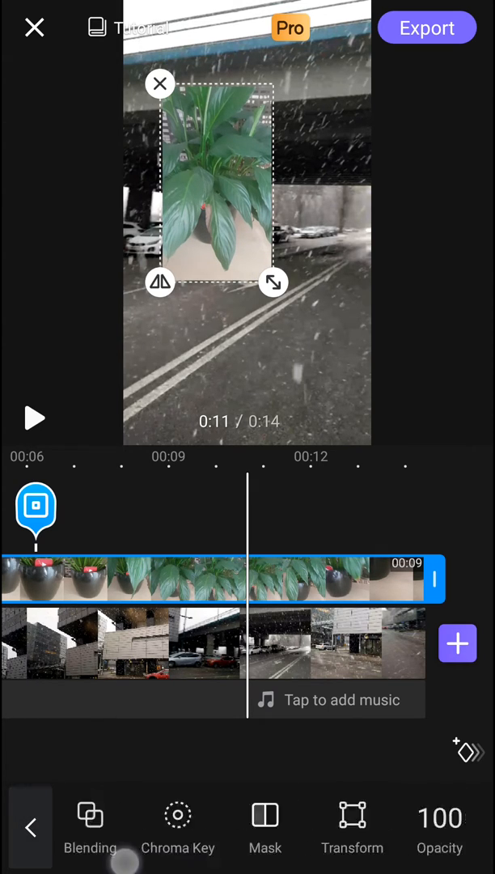
pyautogui.click(178, 815)
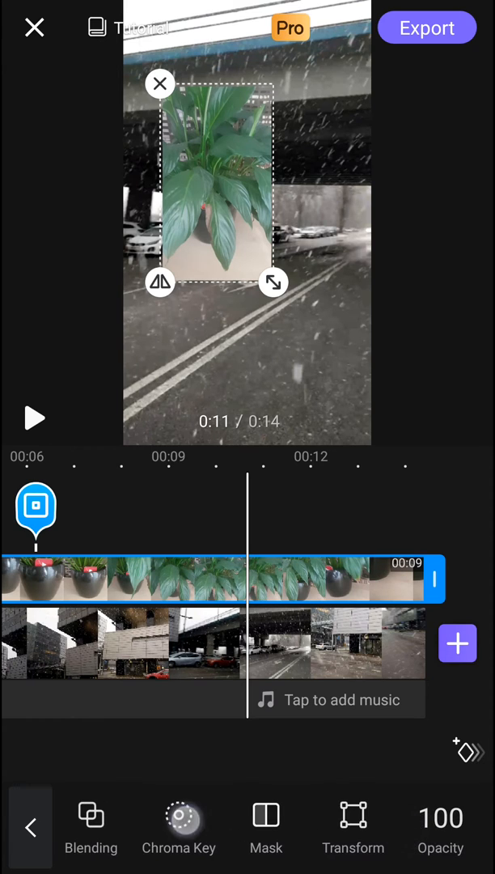
pyautogui.click(179, 825)
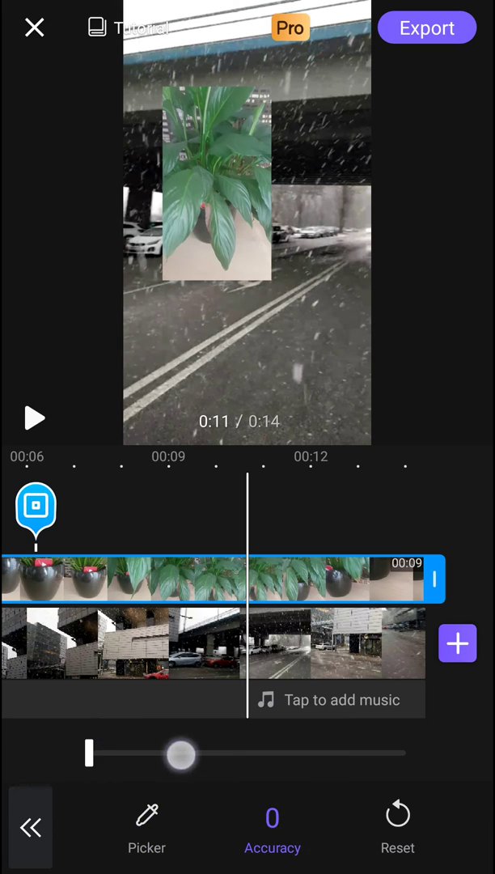
pyautogui.moveTo(89, 753); pyautogui.dragTo(184, 753)
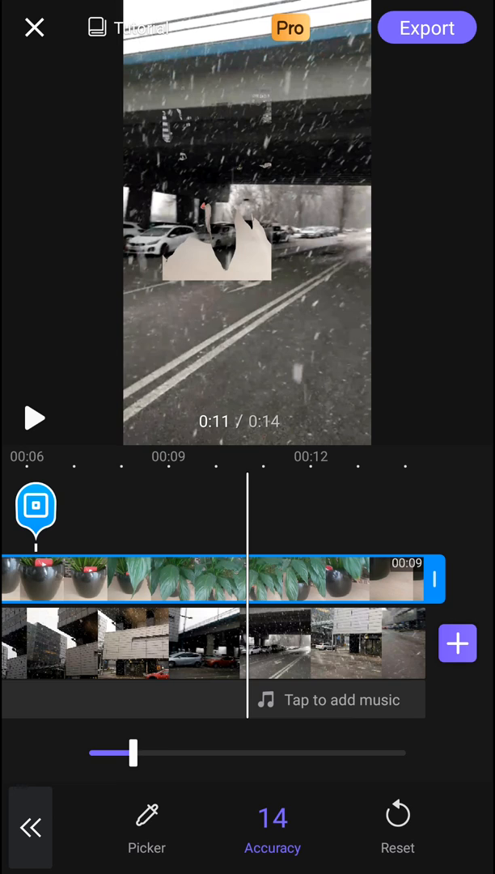
pyautogui.moveTo(131, 752); pyautogui.dragTo(158, 752)
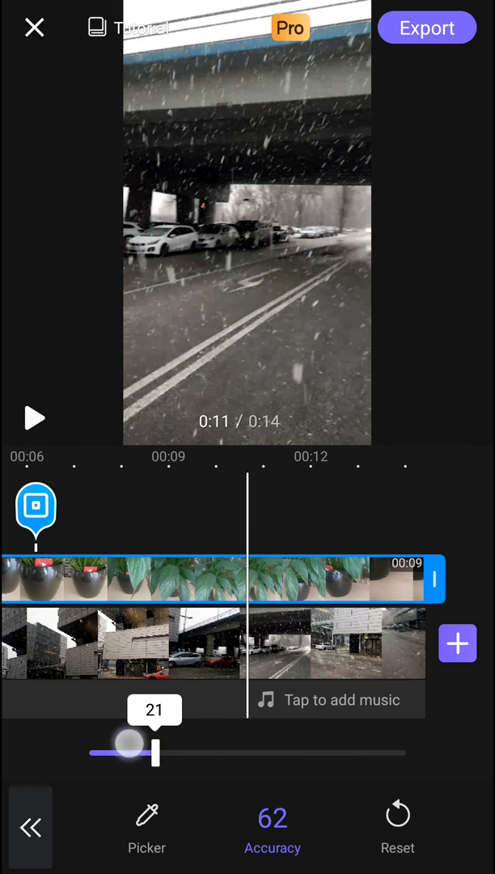
pyautogui.moveTo(125, 742); pyautogui.dragTo(89, 752)
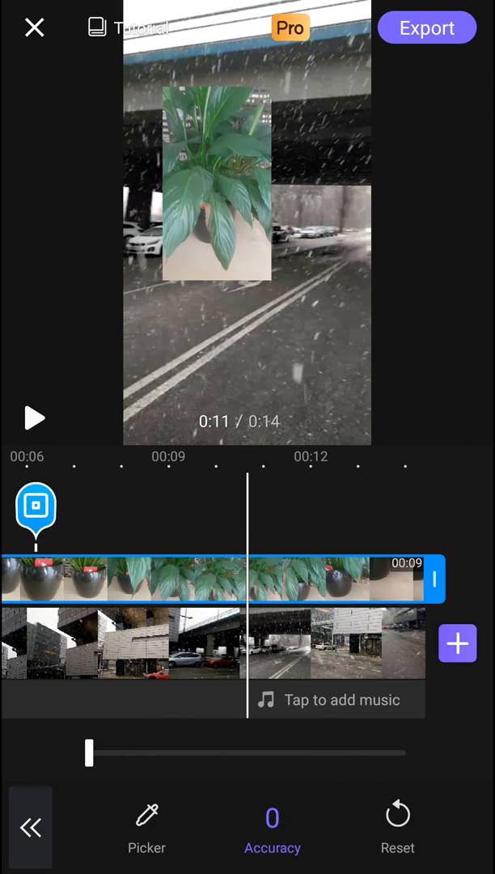